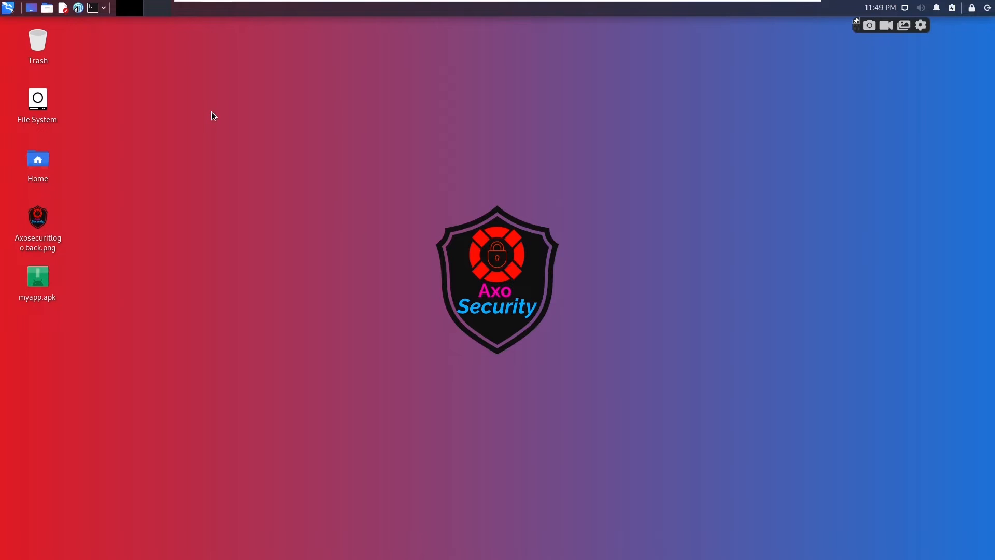
pyautogui.moveTo(357, 325)
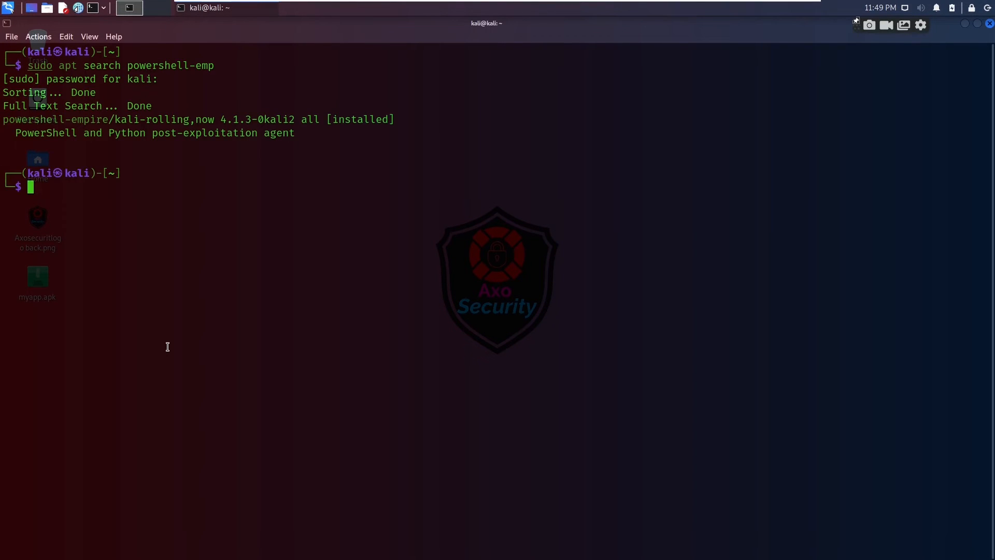
# Step: Remove the powershell-empire package with sudo apt remove, confirming with y
pyautogui.write('sudo apt remove powershell-empire')
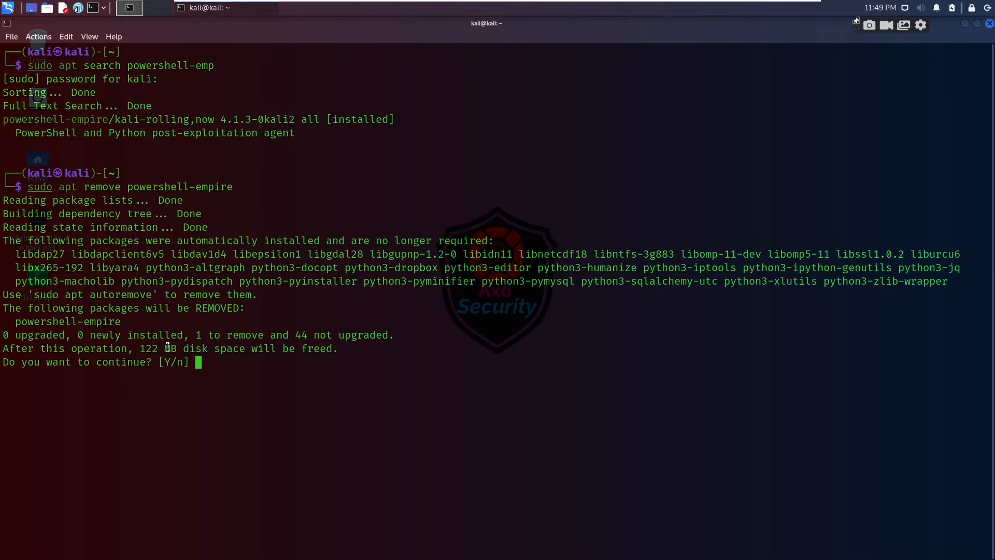
pyautogui.write('y')
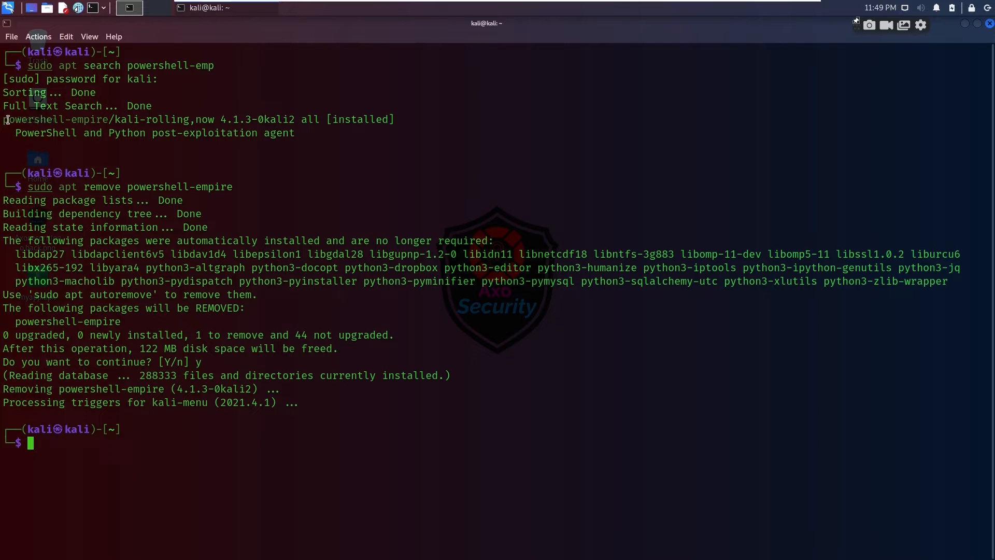
pyautogui.doubleClick(56, 119)
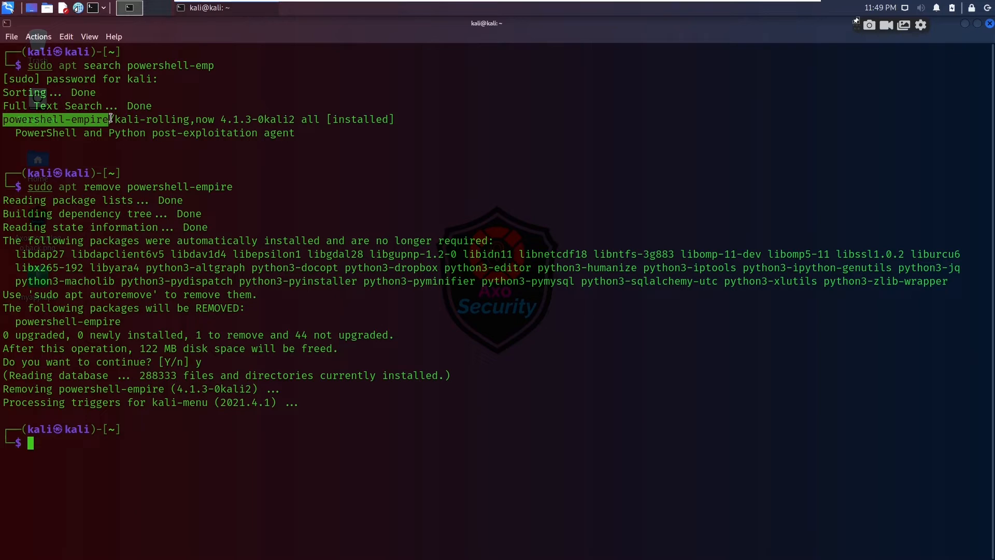
pyautogui.write('sudo apt remove powershell-empire')
pyautogui.write('sudo apt install powershell-empire -y')
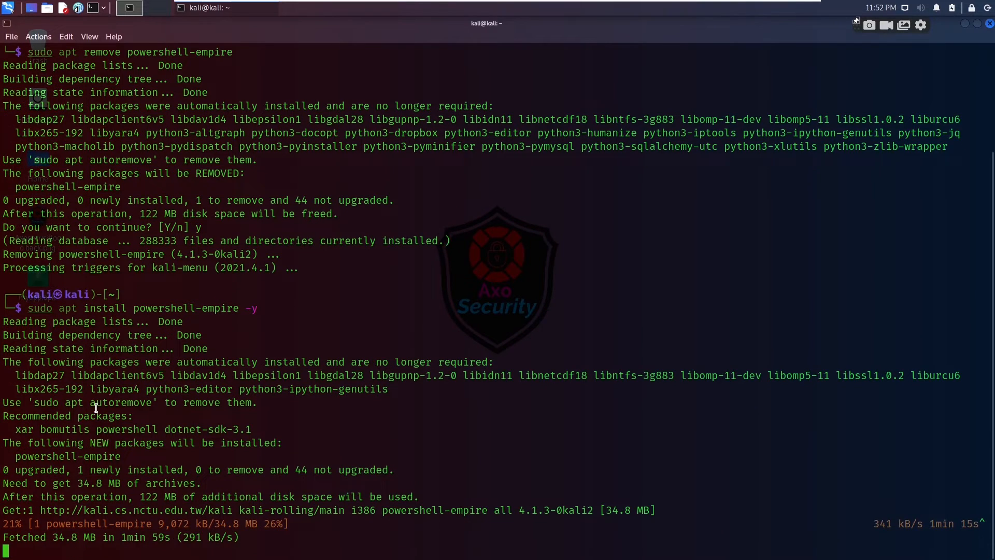
# Step: Let the powershell-empire 4.1.3 install finish and bring up the terminal context menu
pyautogui.scroll(-3)
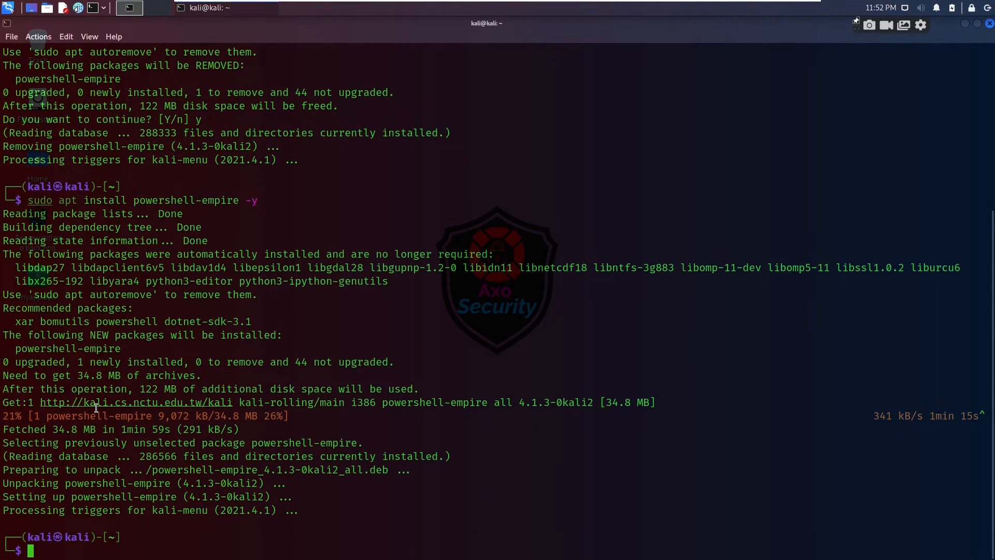
pyautogui.rightClick(96, 408)
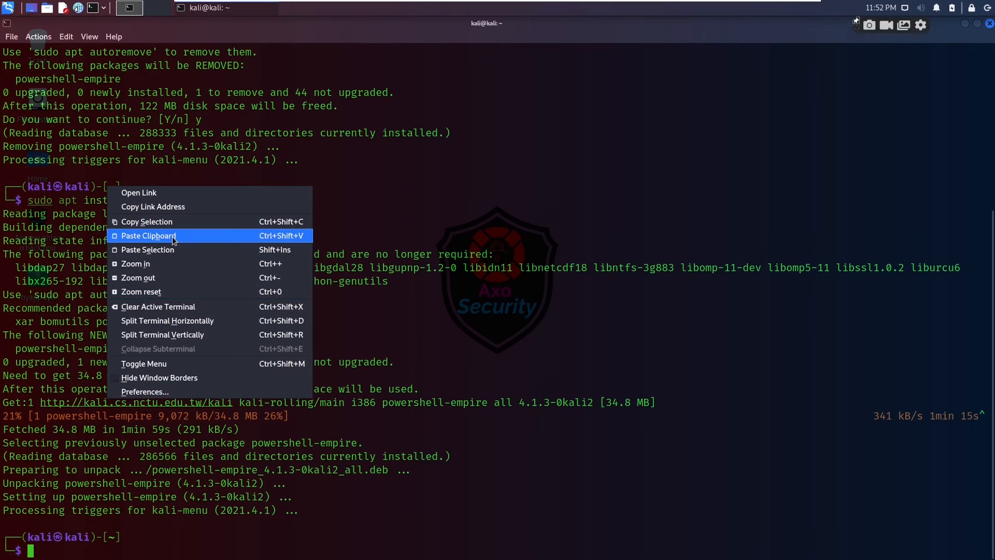
pyautogui.moveTo(167, 321)
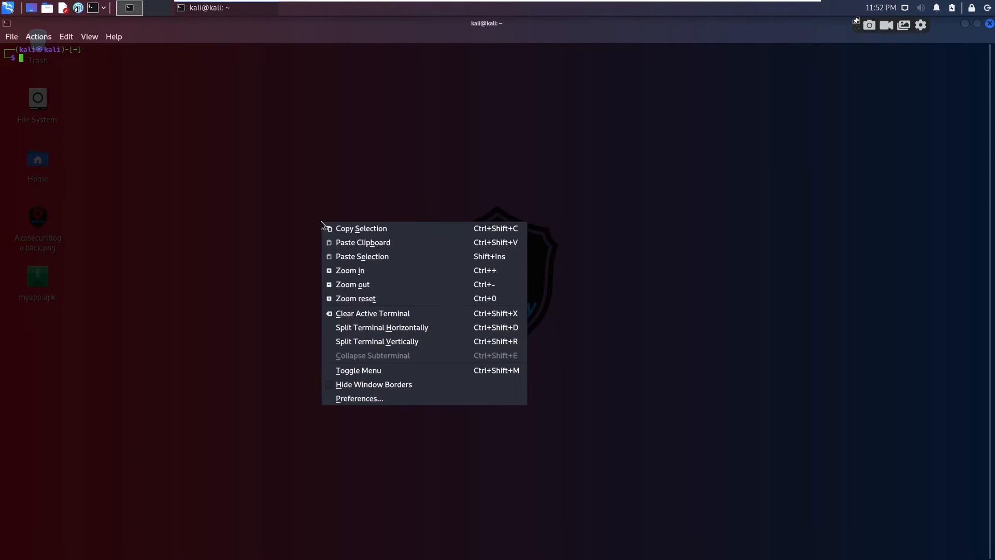
# Step: Split the cleared terminal horizontally into top and bottom shell panes
pyautogui.click(381, 327)
pyautogui.write('sudo apt')
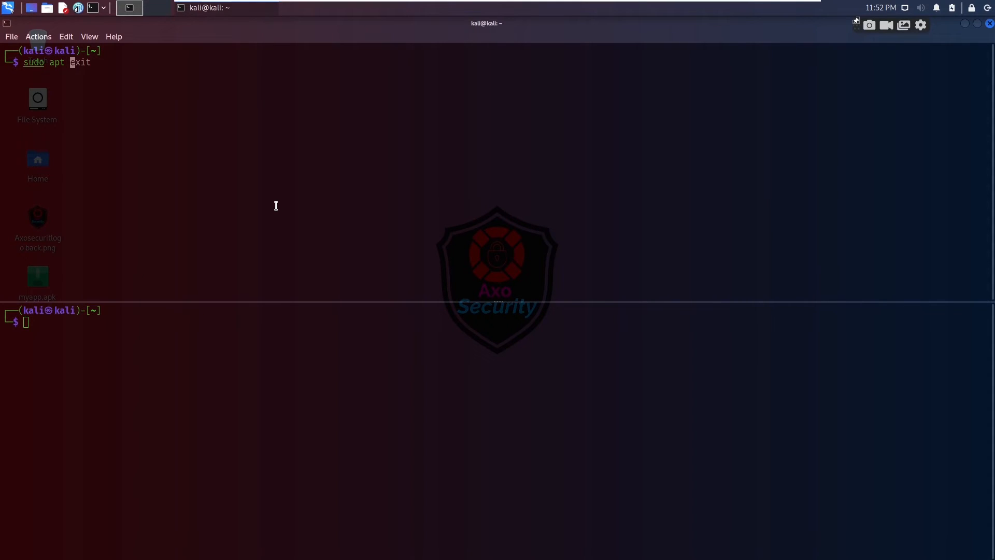
# Step: Run sudo powershell-empire server in the top pane and the client in the bottom pane
pyautogui.write('powershell-empire client')
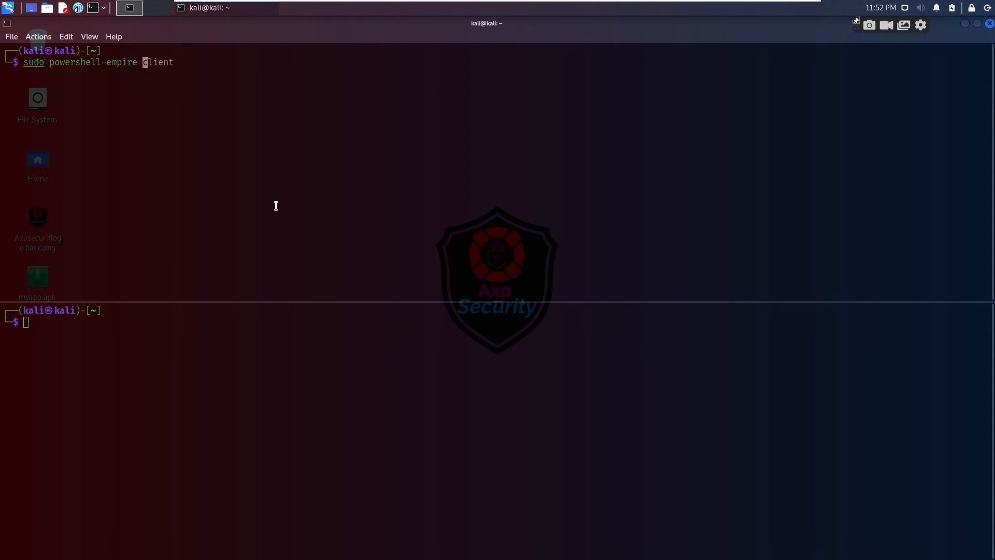
pyautogui.write(' server')
pyautogui.press('Return')
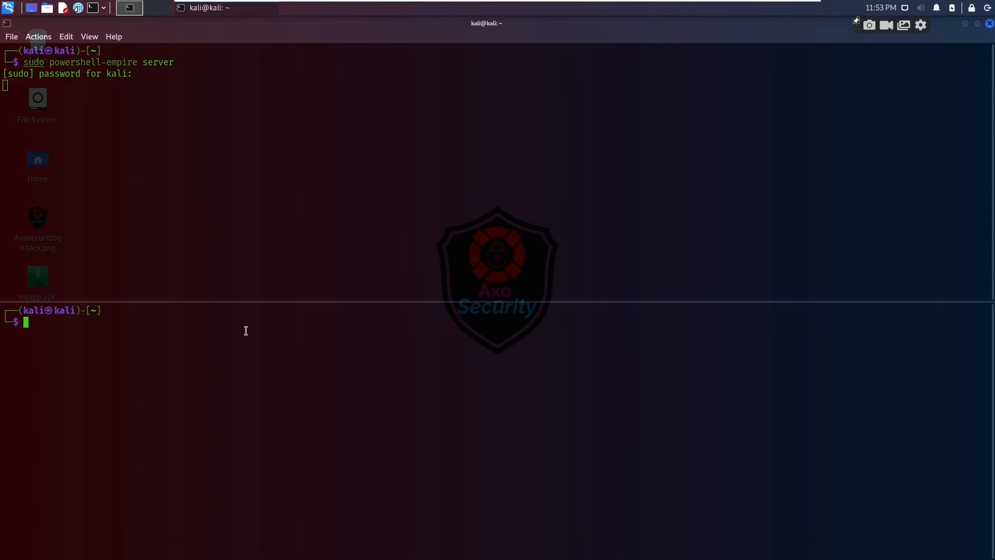
pyautogui.write('sudo powershell-empire client')
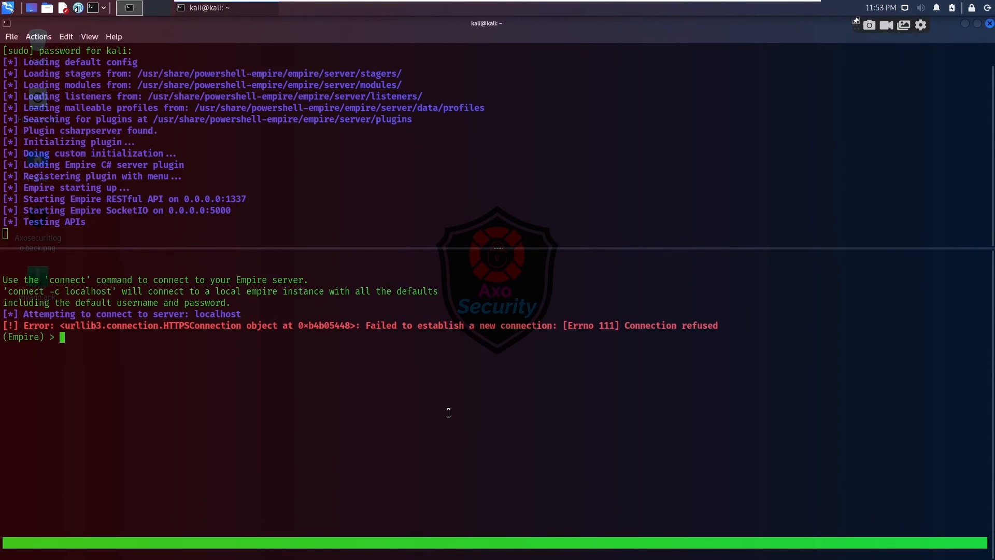
# Step: Exit the refused client, confirm y, and relaunch it to show Welcome to the Empire
pyautogui.write('help')
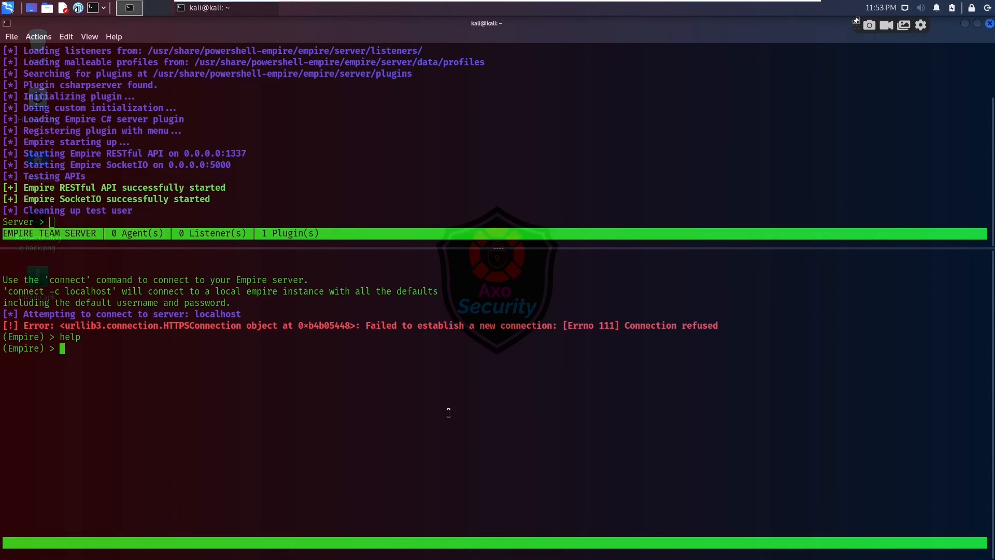
pyautogui.write('exirt')
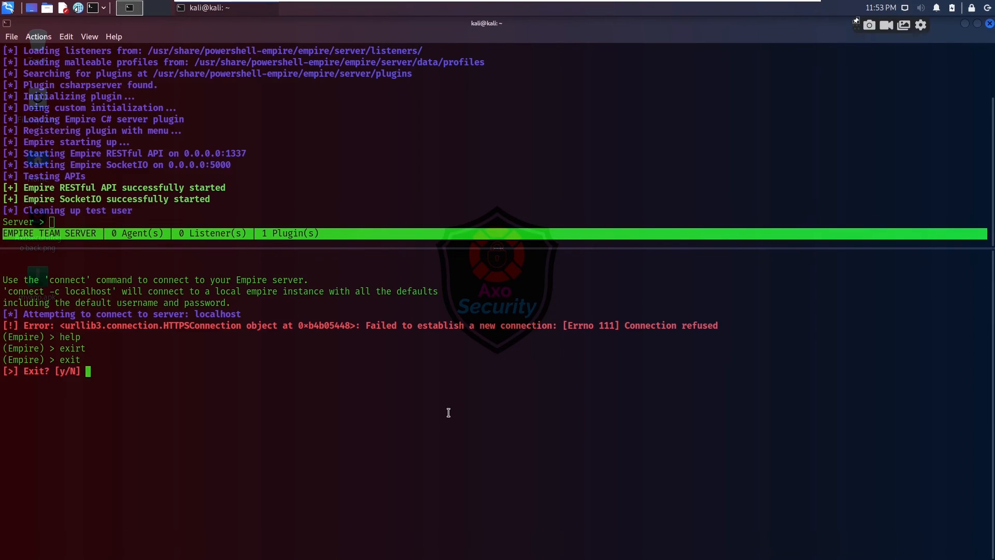
pyautogui.write('y')
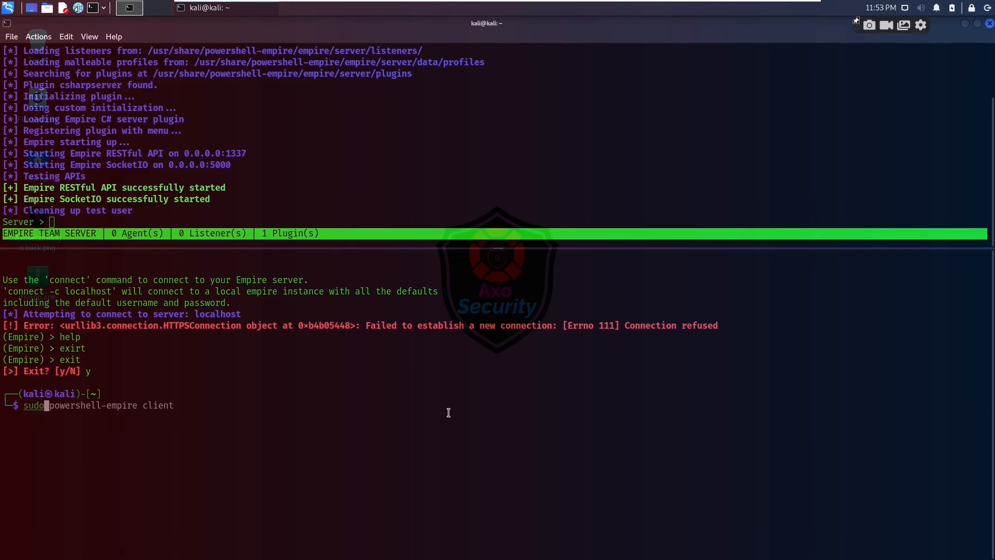
pyautogui.press('Return')
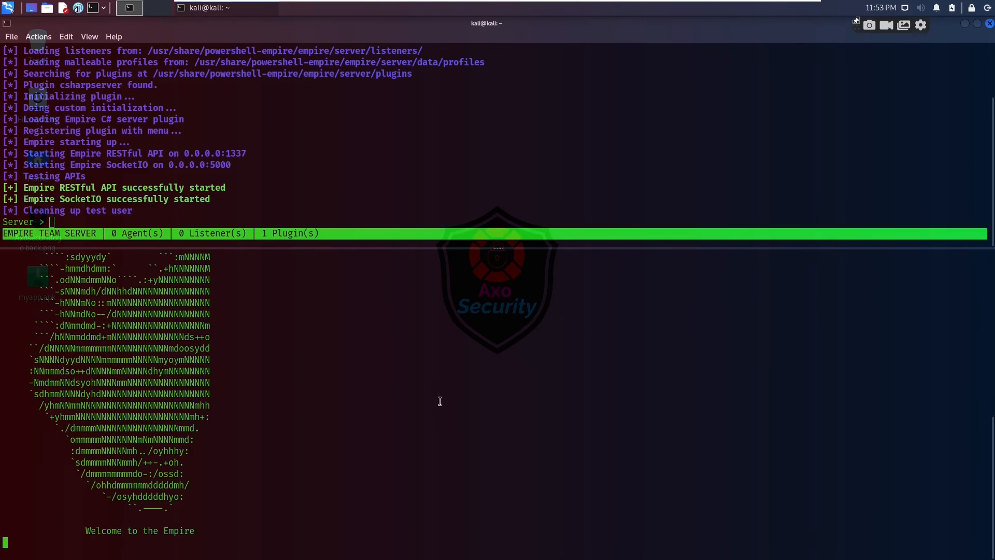
pyautogui.moveTo(498, 248)
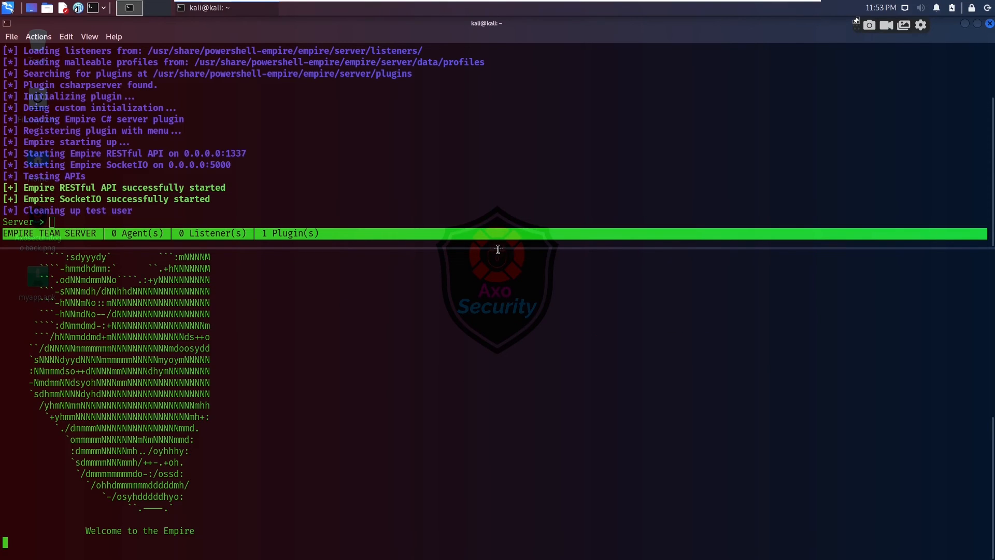